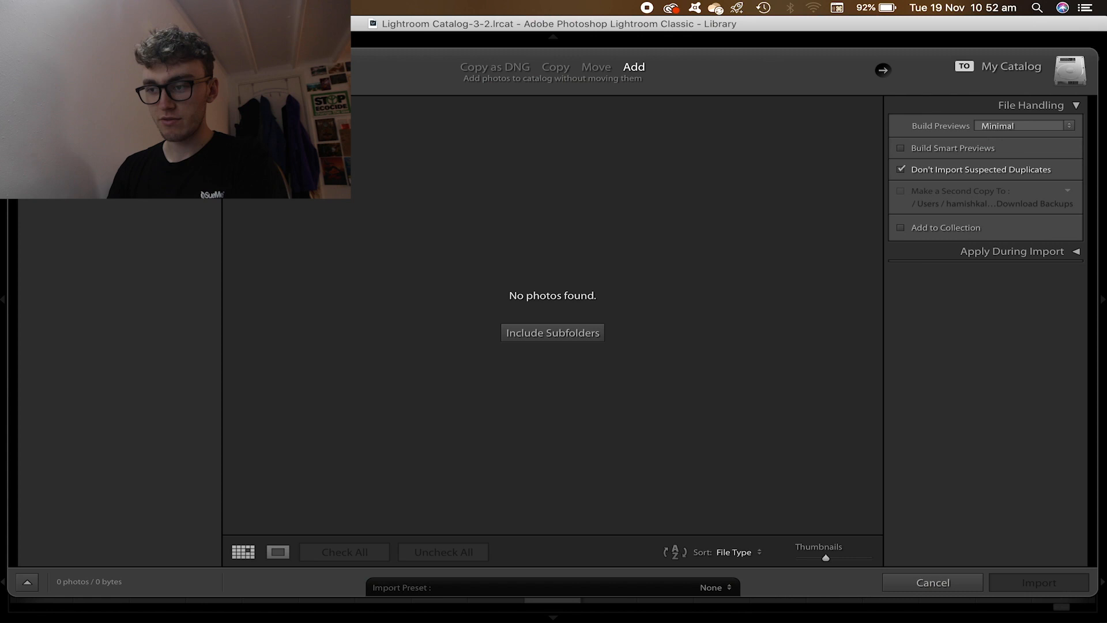
- Choose SD CARD 3 > DCIM as the import source and scroll through its thumbnails
left_click(555, 67)
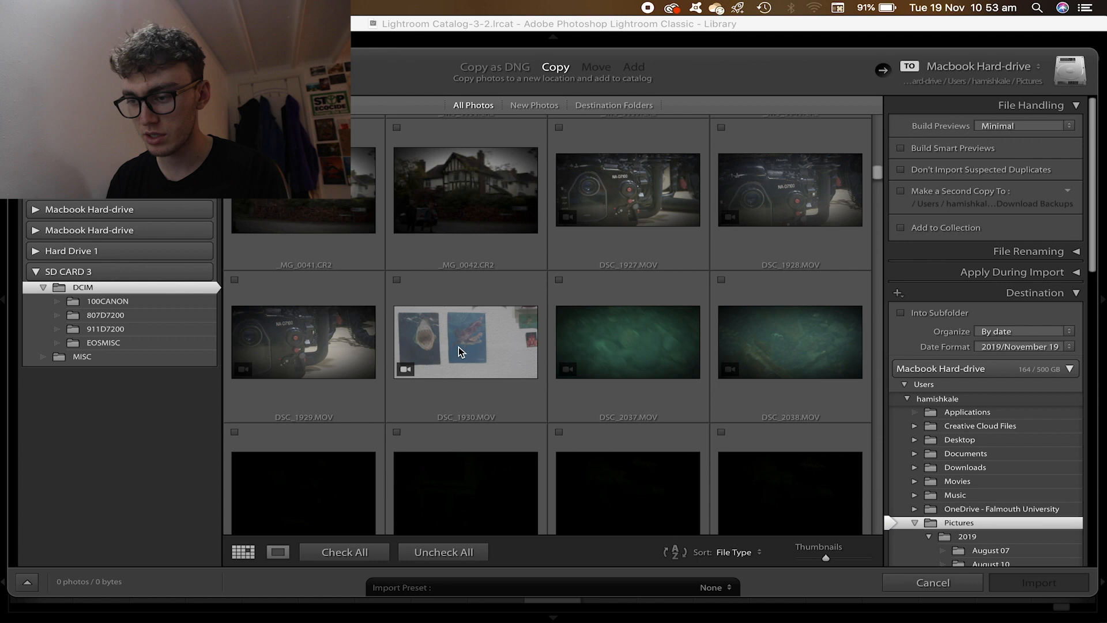
scroll("down", 3)
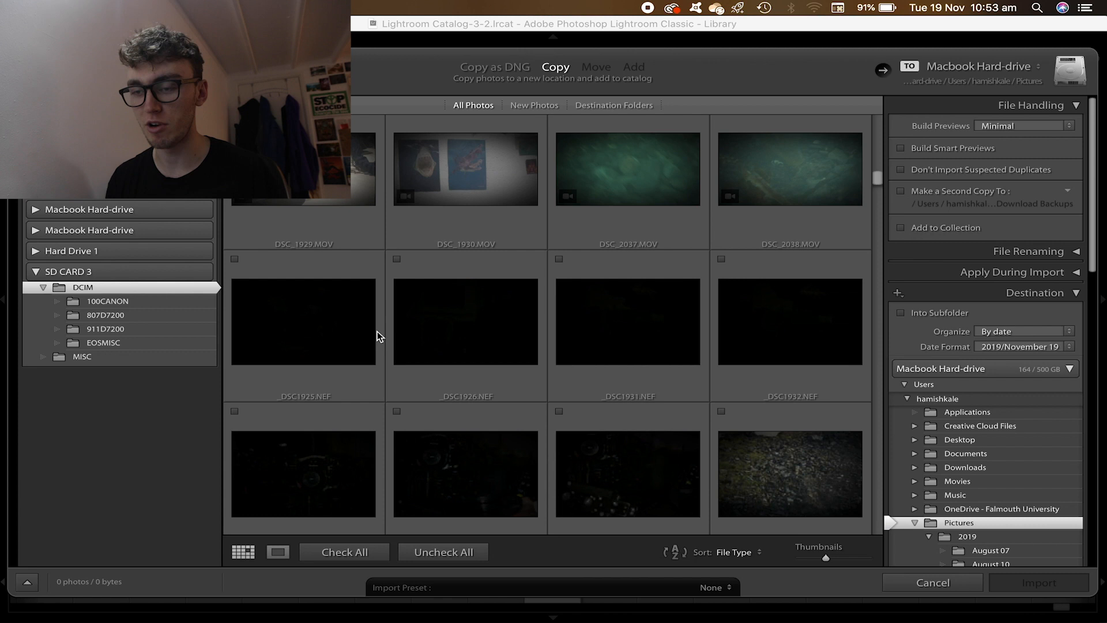
scroll("down", 3)
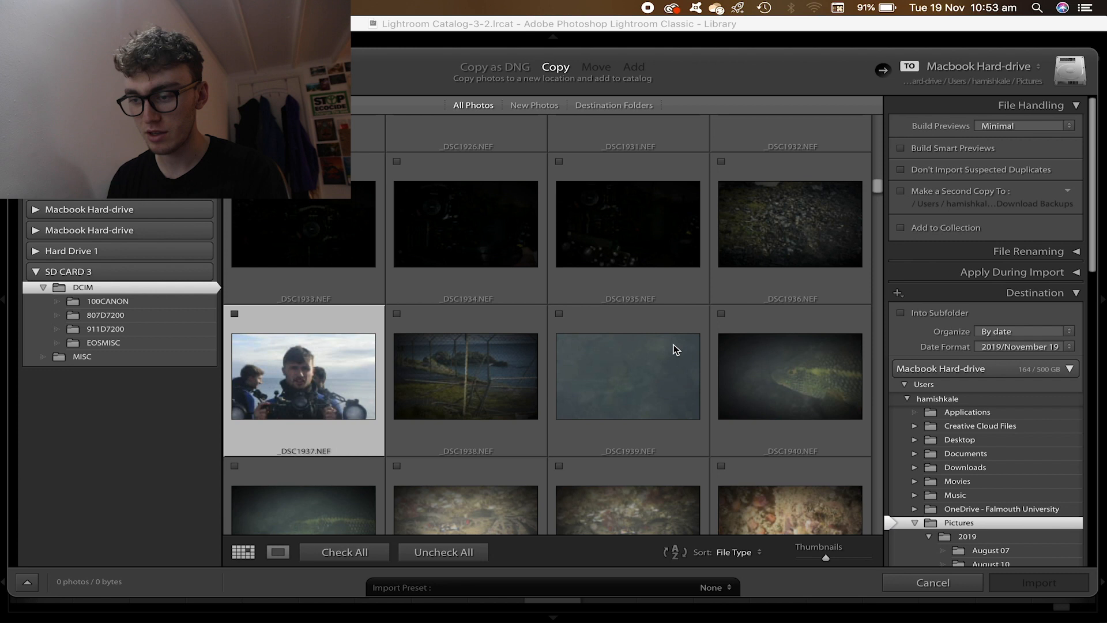
scroll("down", 3)
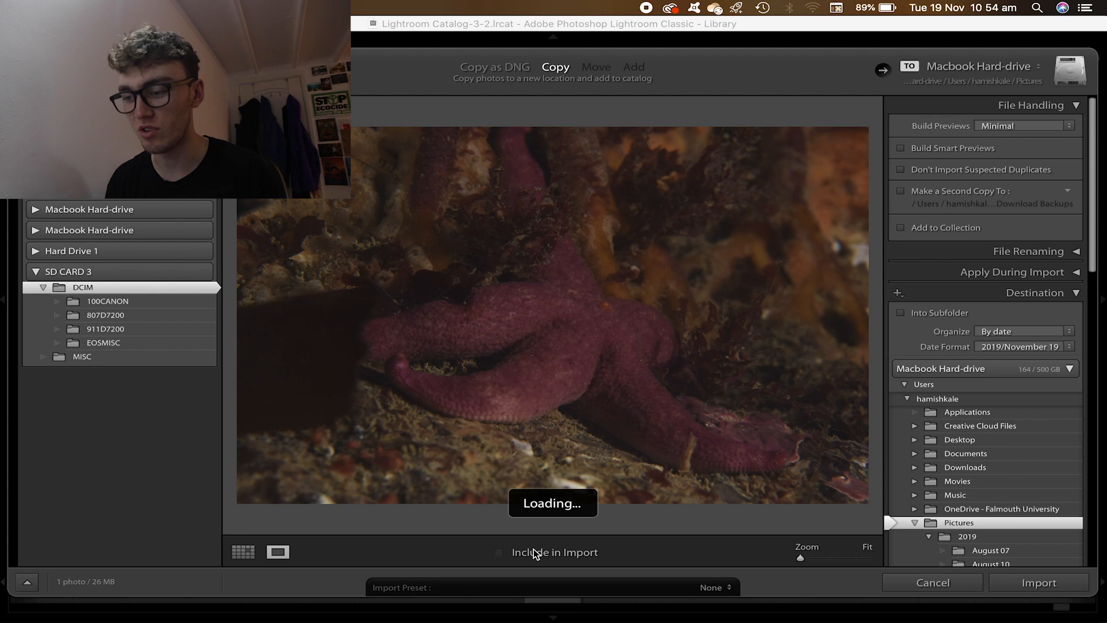
- Tick Include in Import for the starfish and sea urchin close-ups, reaching seven checked photos
left_click(500, 551)
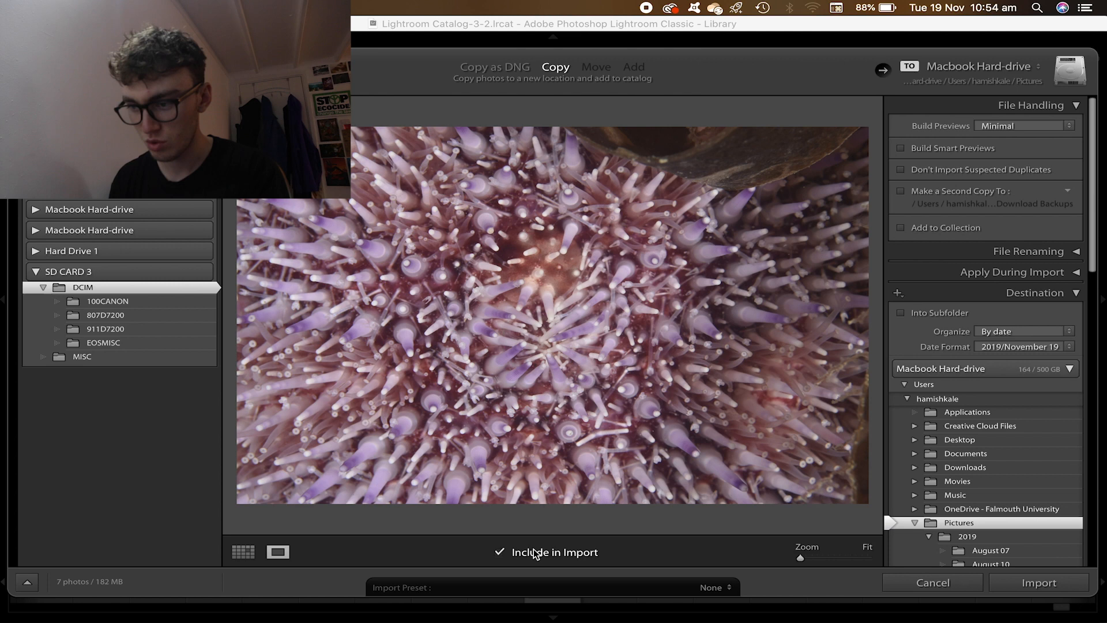
left_click(1038, 583)
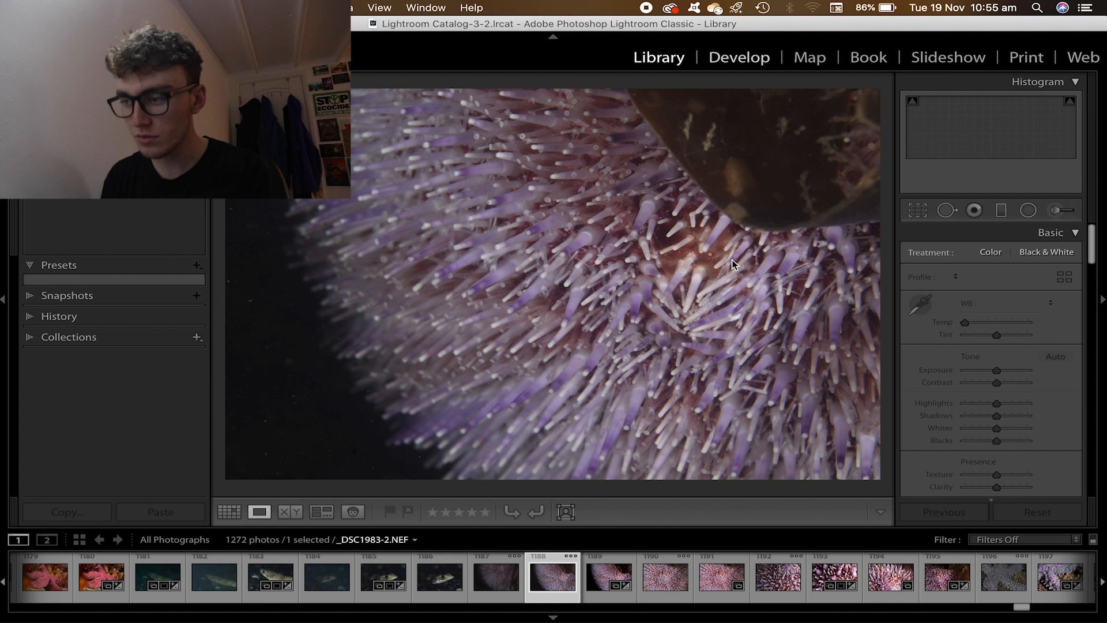
- Select the sea urchin photo in the filmstrip and switch to the Develop module
left_click(739, 57)
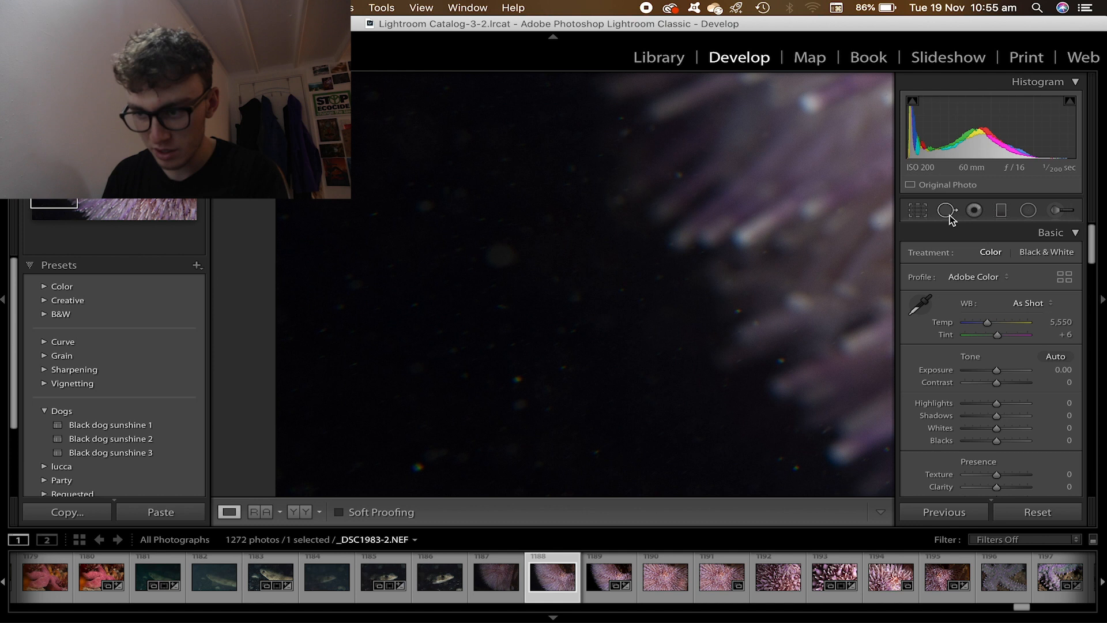
left_click(946, 211)
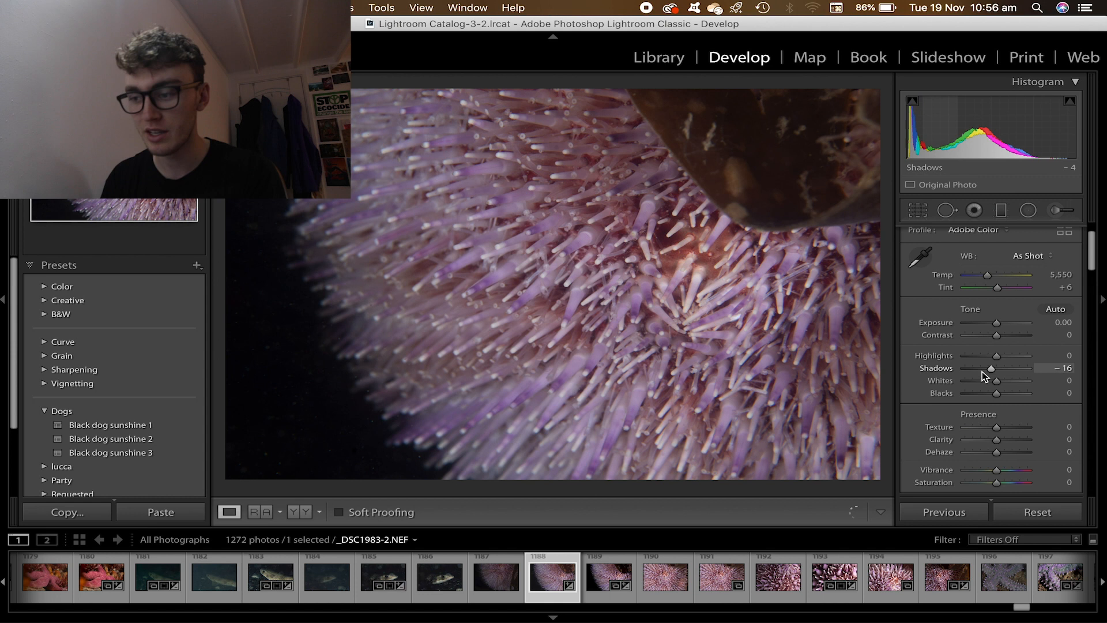
- Deepen Shadows and Blacks and lift Highlights on the sea urchin in the Basic panel
left_click_drag(996, 355, 1011, 356)
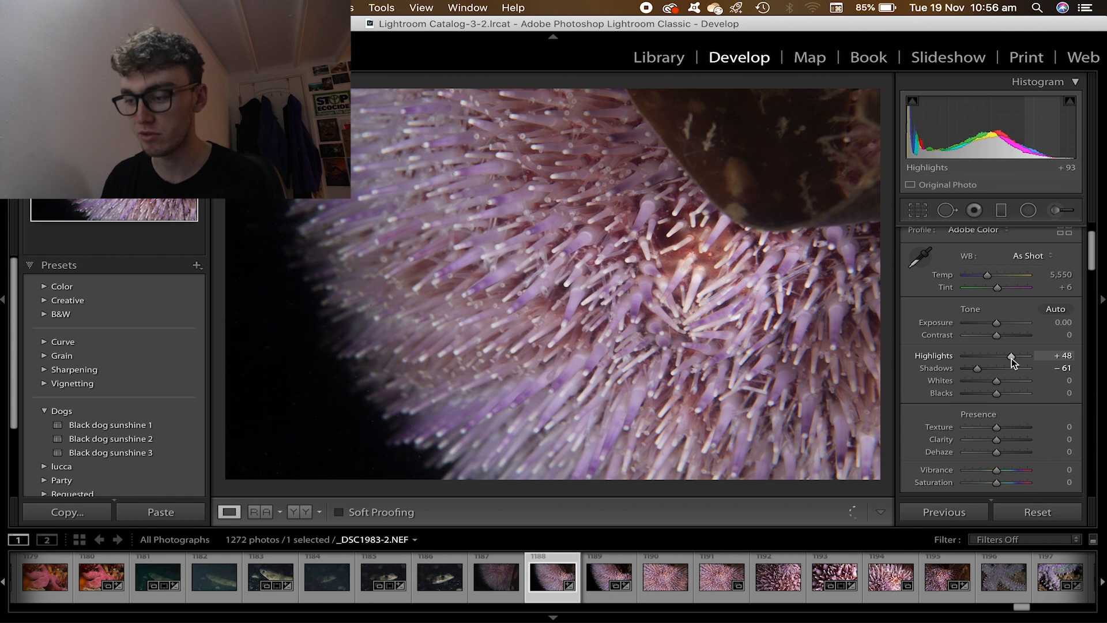
left_click_drag(997, 393, 988, 393)
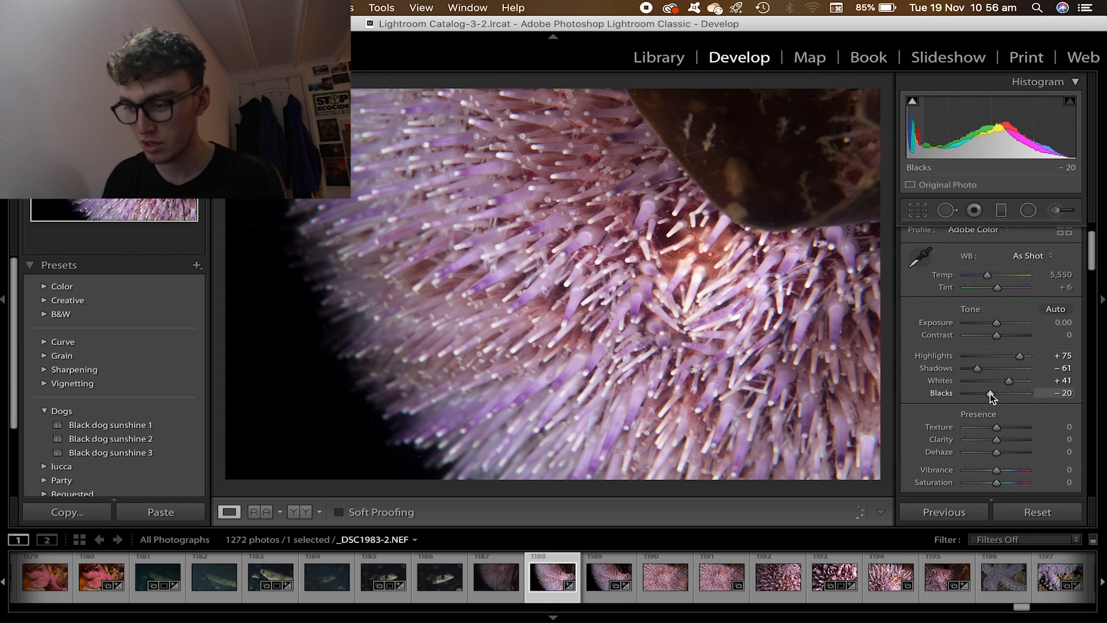
left_click_drag(996, 439, 1003, 440)
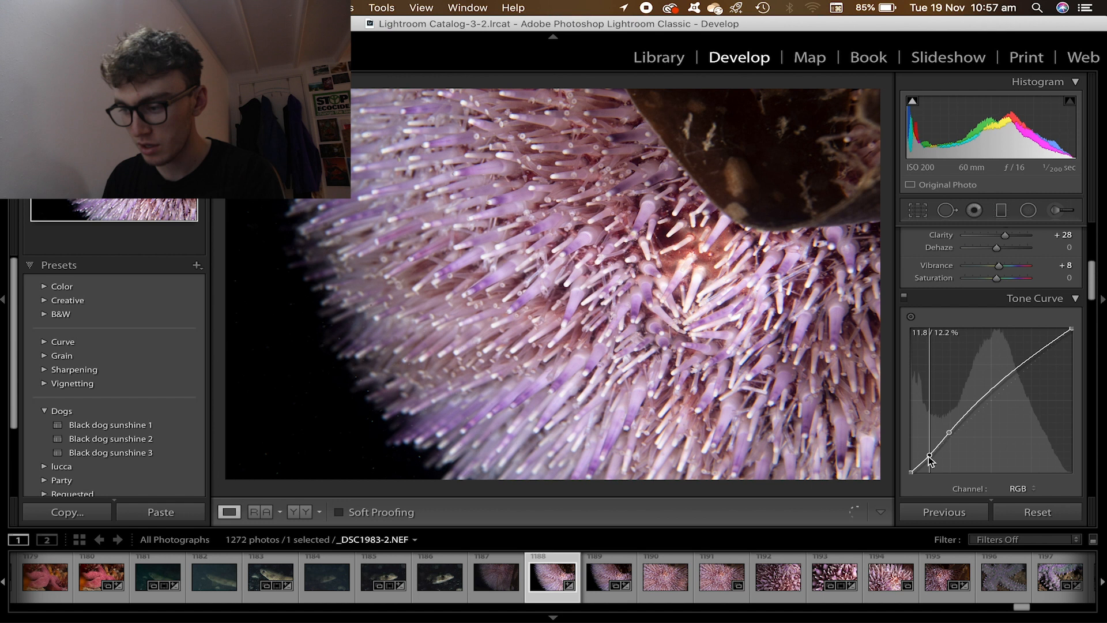
- Shape a contrast Tone Curve, pulling the dark end down and the bright end up
left_click_drag(929, 456, 909, 472)
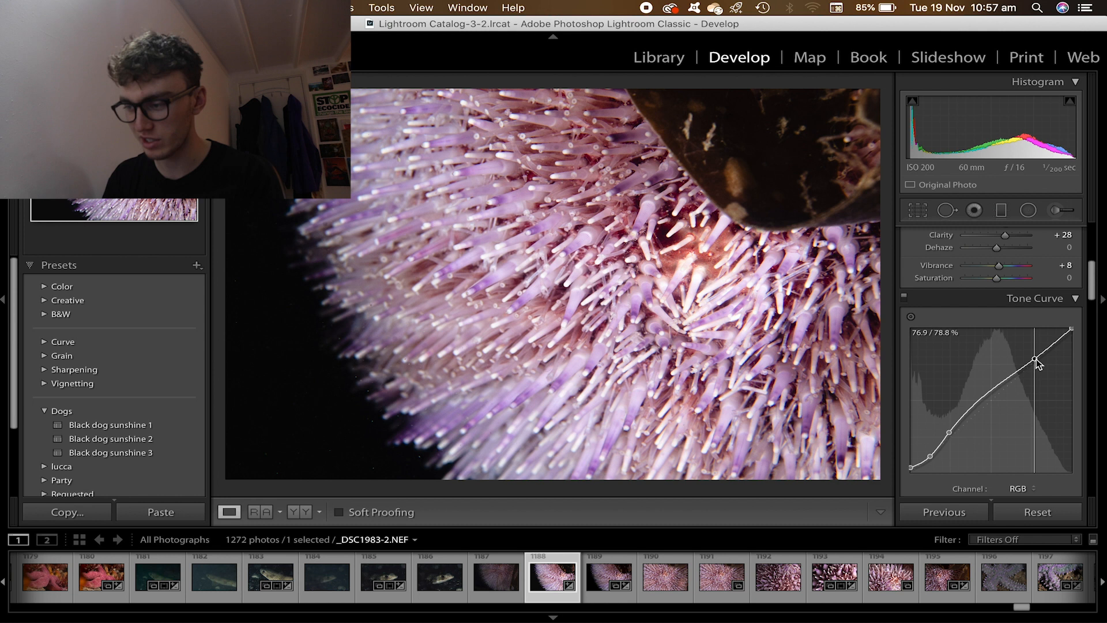
left_click_drag(1035, 357, 1072, 334)
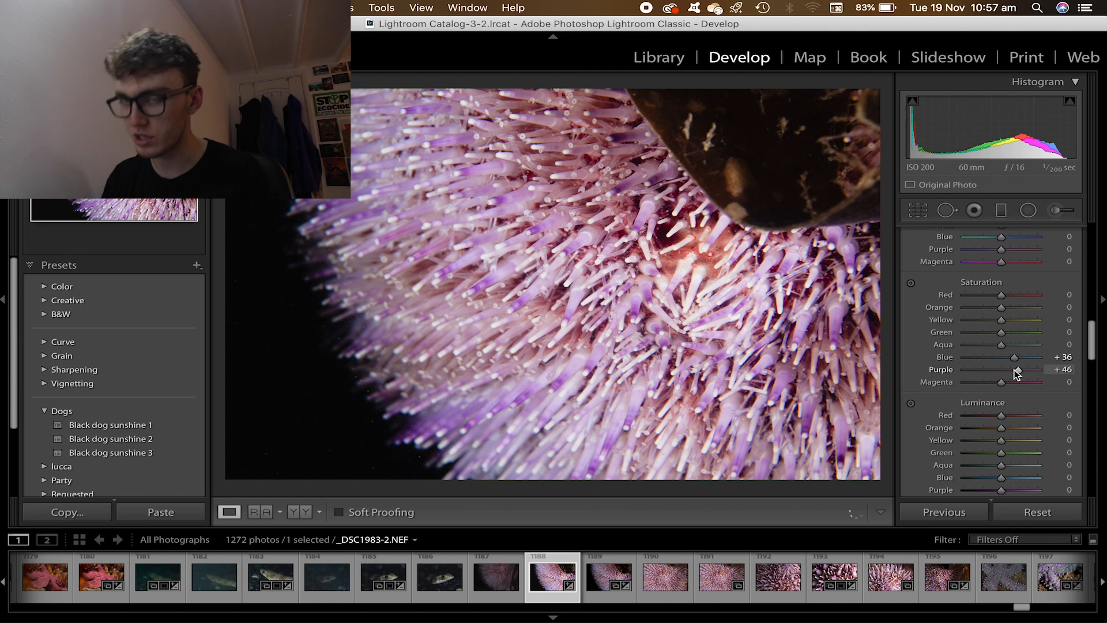
- Raise Purple saturation, adjust Clarity, and zoom in to check the urchin spine detail
left_click_drag(1011, 369, 1008, 369)
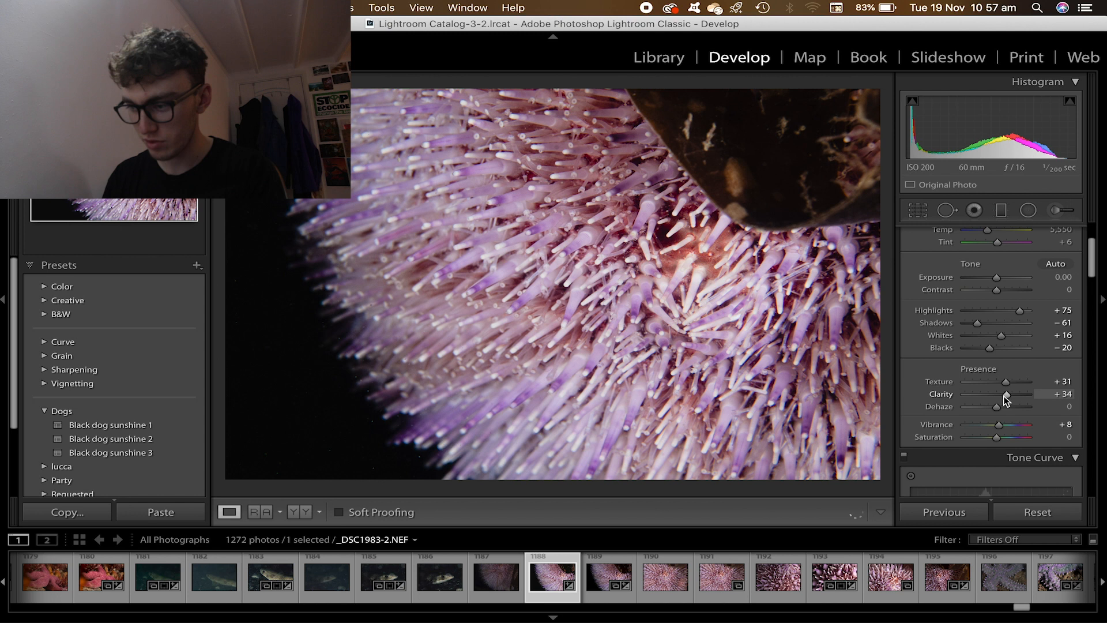
left_click_drag(1006, 394, 991, 394)
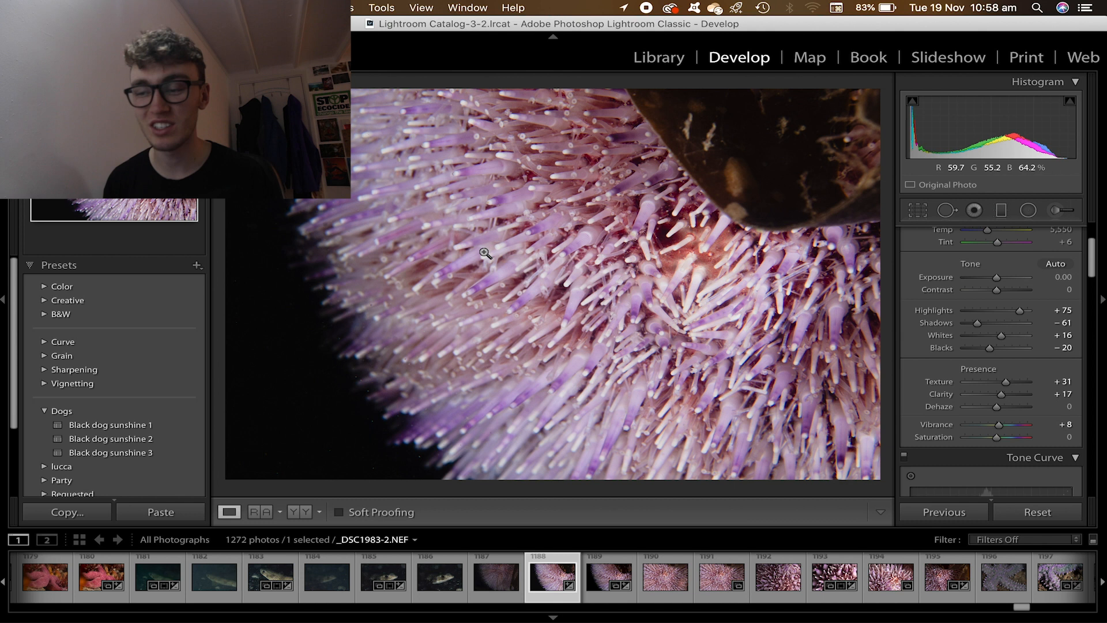
left_click(609, 575)
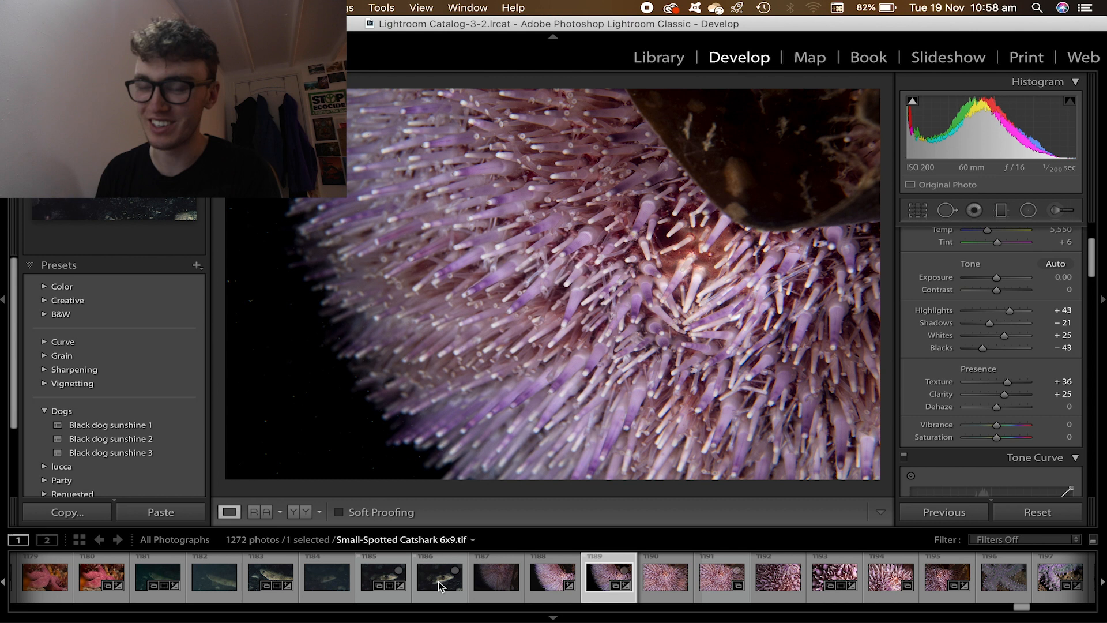
- Select the catshark thumbnail in the Develop filmstrip to start editing it
left_click(325, 575)
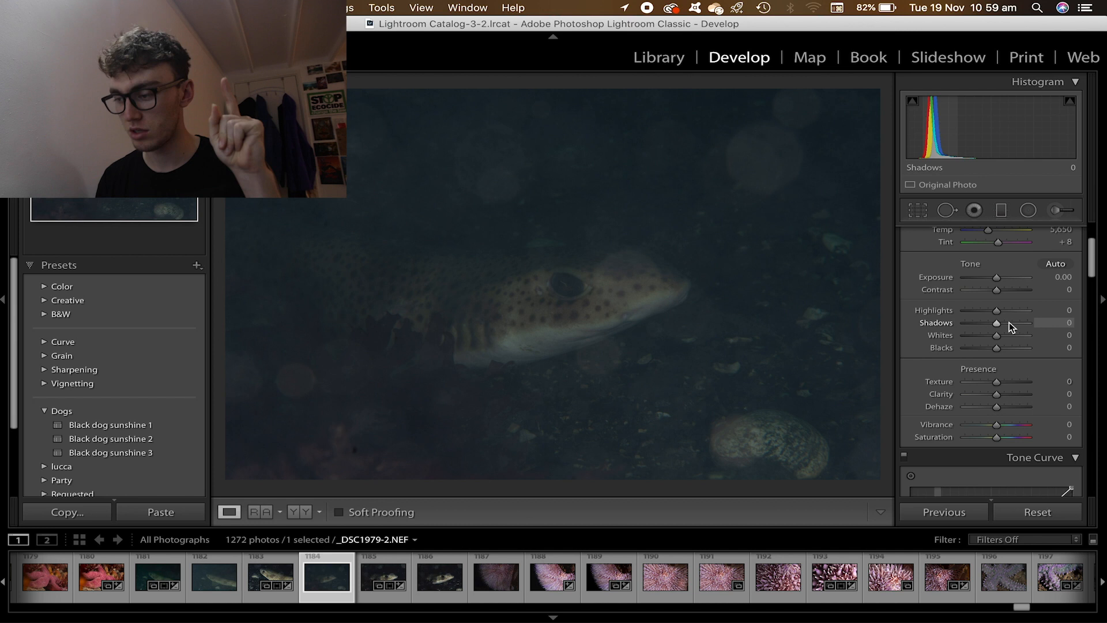
- Crop the catshark closer and apply its warm, brightened Basic tone adjustments
left_click(916, 210)
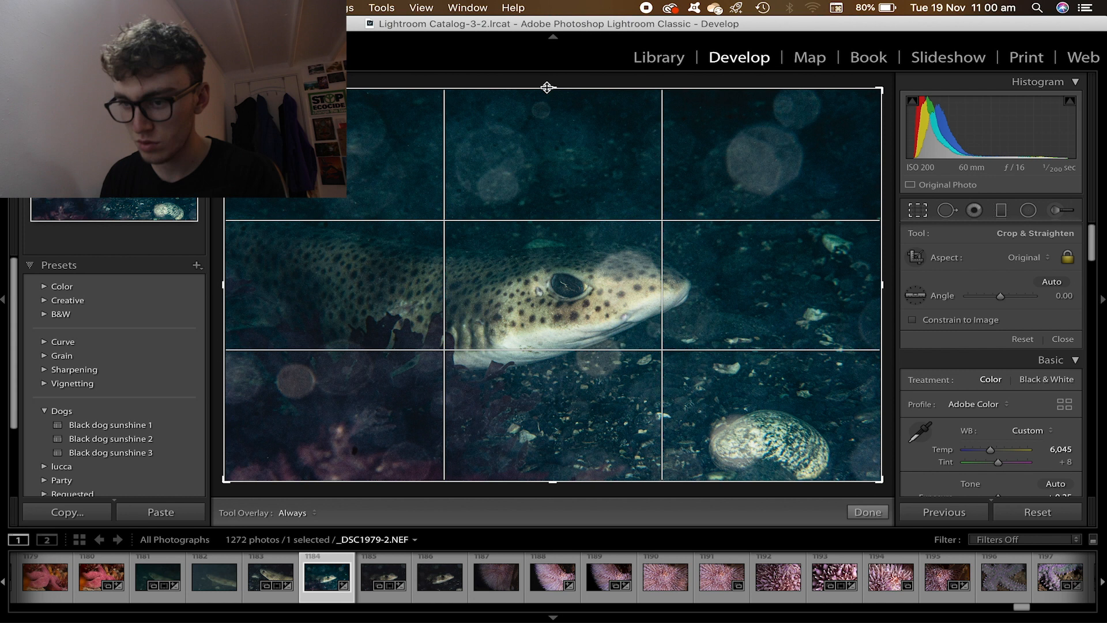
left_click(867, 512)
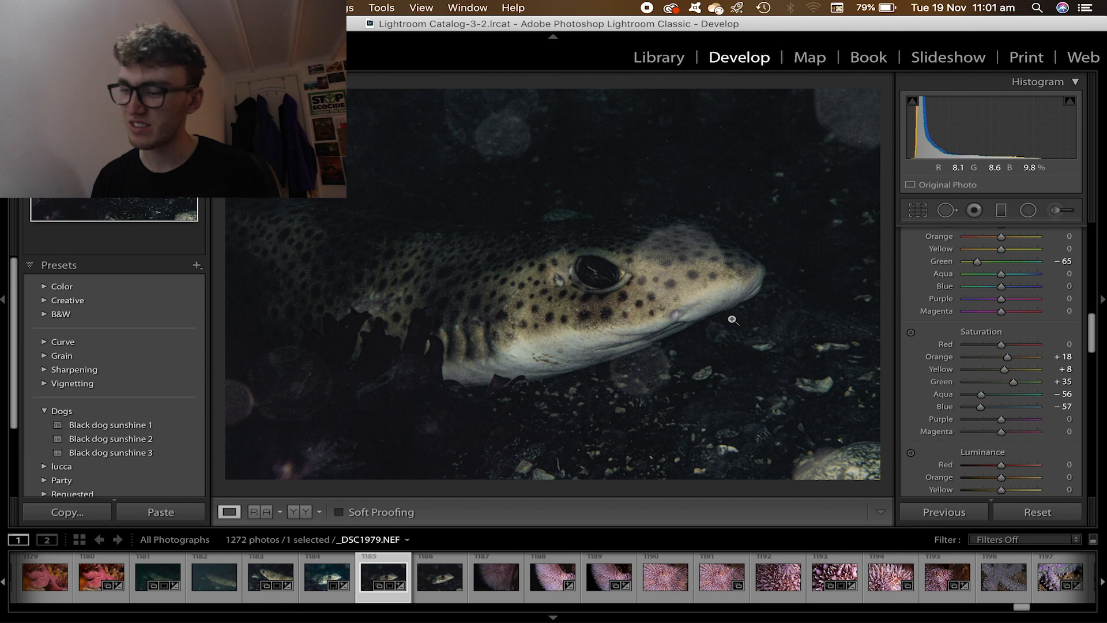
left_click(326, 575)
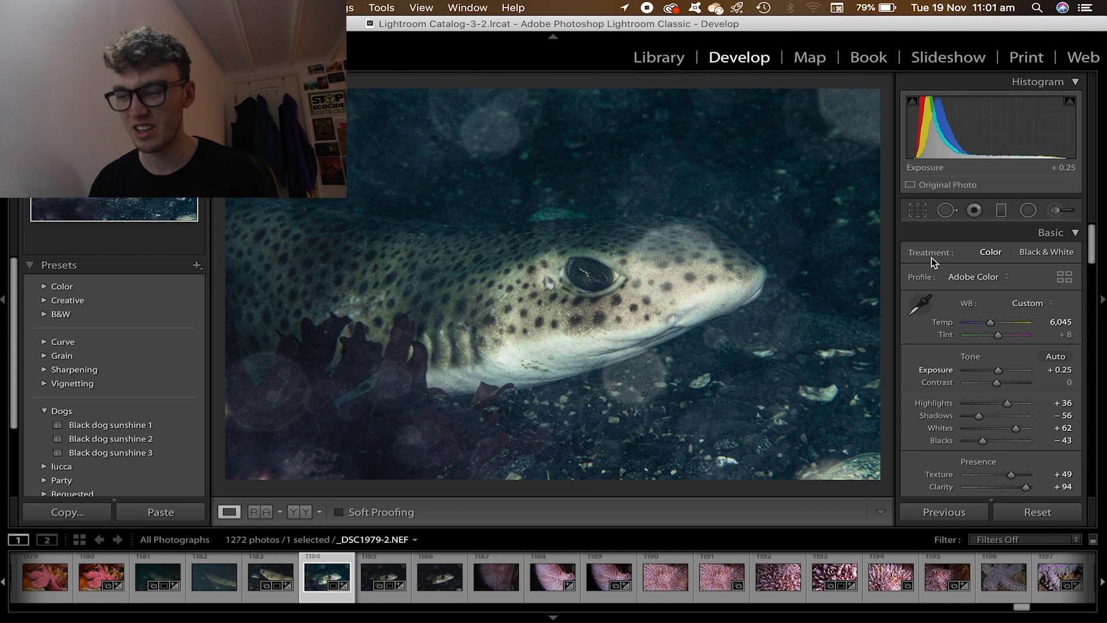
left_click(658, 56)
type("Porthk")
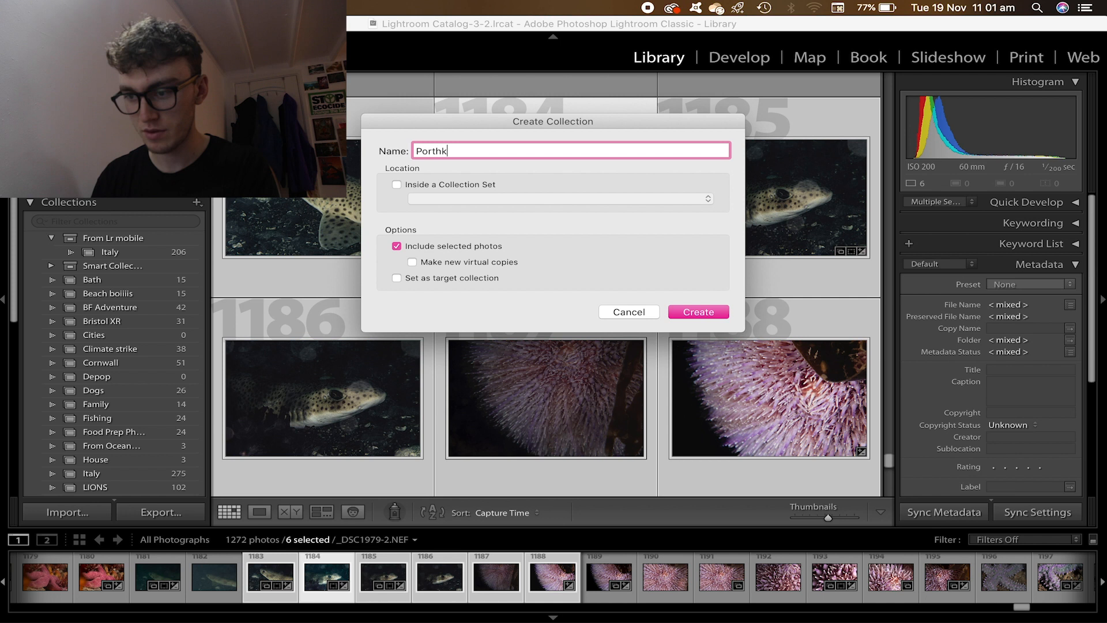
- Create the Porthkerris Dive 2 collection from the six selected dive photos
left_click(696, 312)
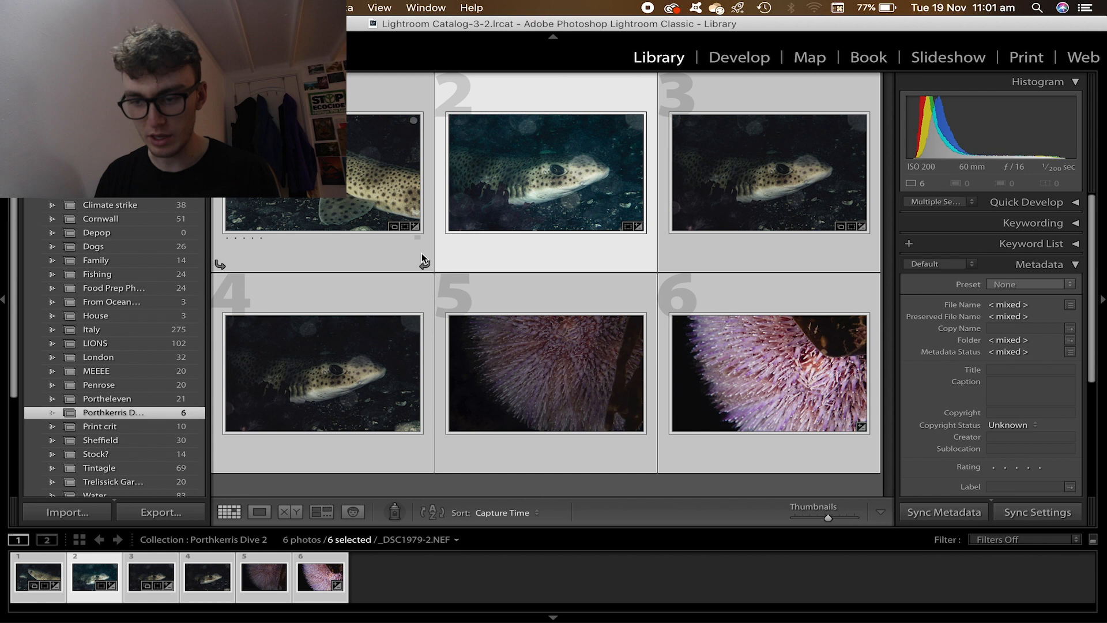